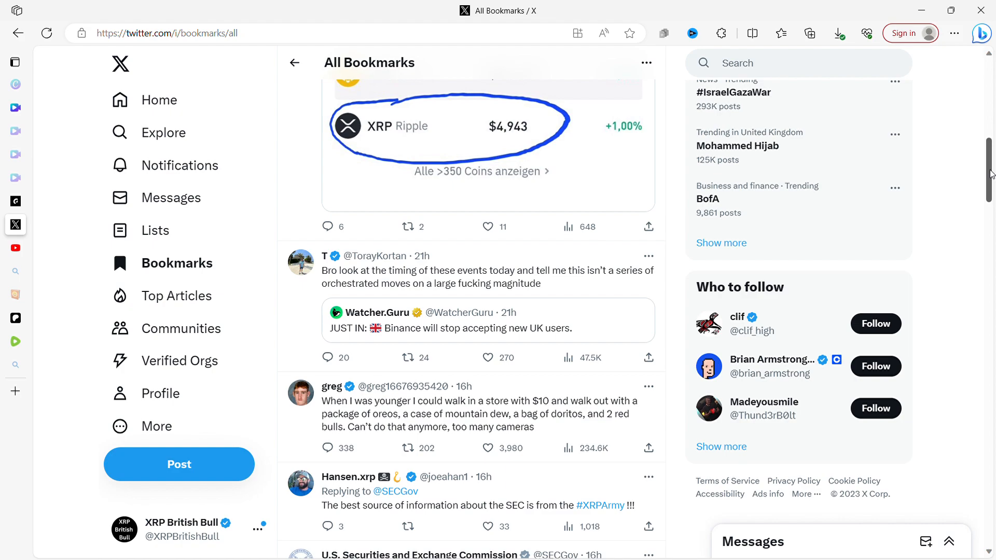
Scroll the All Bookmarks feed past the XRP price card to the Binance and SEC posts
{"action": "scroll", "scroll_direction": "up", "scroll_amount": 3}
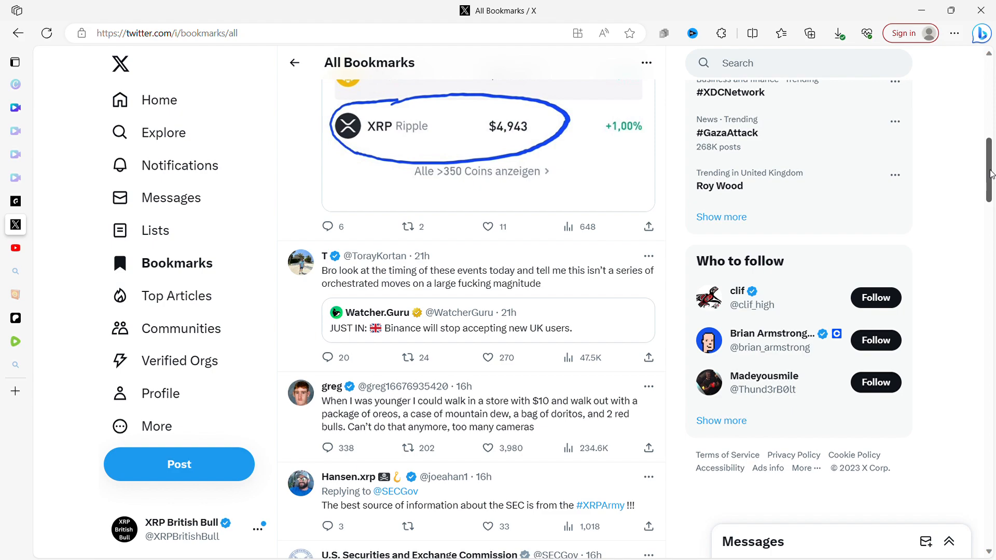
{"action": "scroll", "scroll_direction": "down", "scroll_amount": 3}
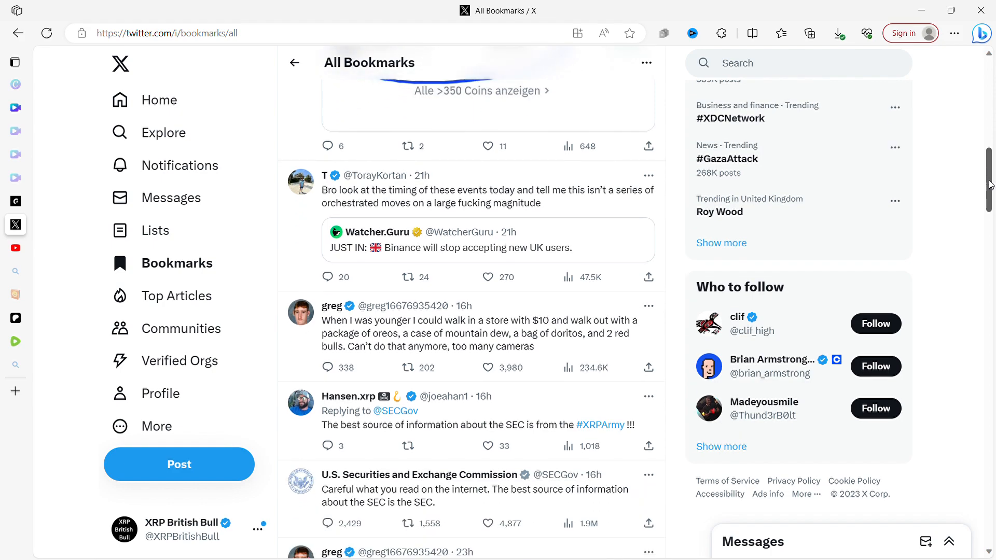
Scroll down to the Bitcoin $29,500 price-outlook post and the F.B.AI post
{"action": "scroll", "scroll_direction": "down", "scroll_amount": 3}
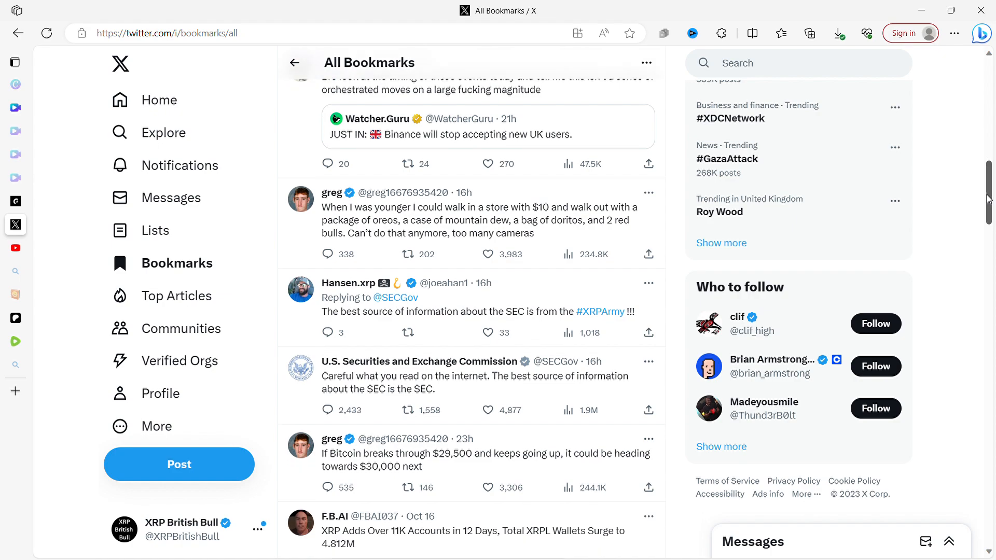
Scroll down to the F.B.AI post about XRP adding over 11K accounts and its chip-bag image
{"action": "scroll", "scroll_direction": "down", "scroll_amount": 3}
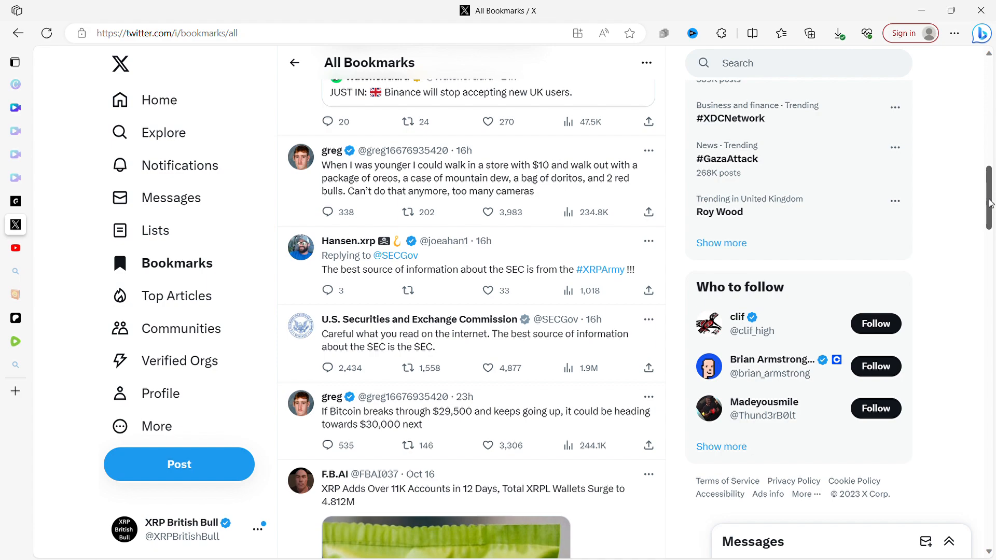
{"action": "scroll", "scroll_direction": "down", "scroll_amount": 3}
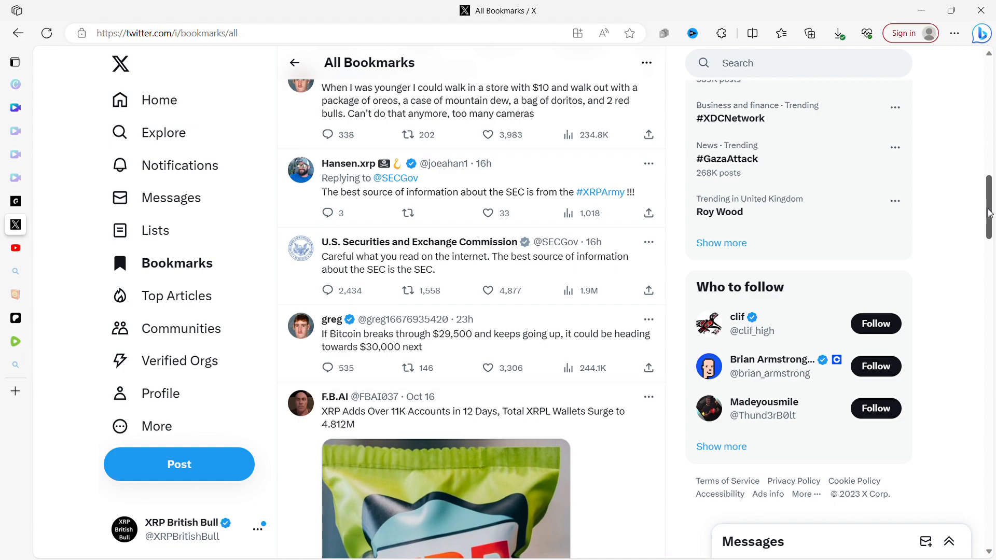
{"action": "scroll", "scroll_direction": "down", "scroll_amount": 3}
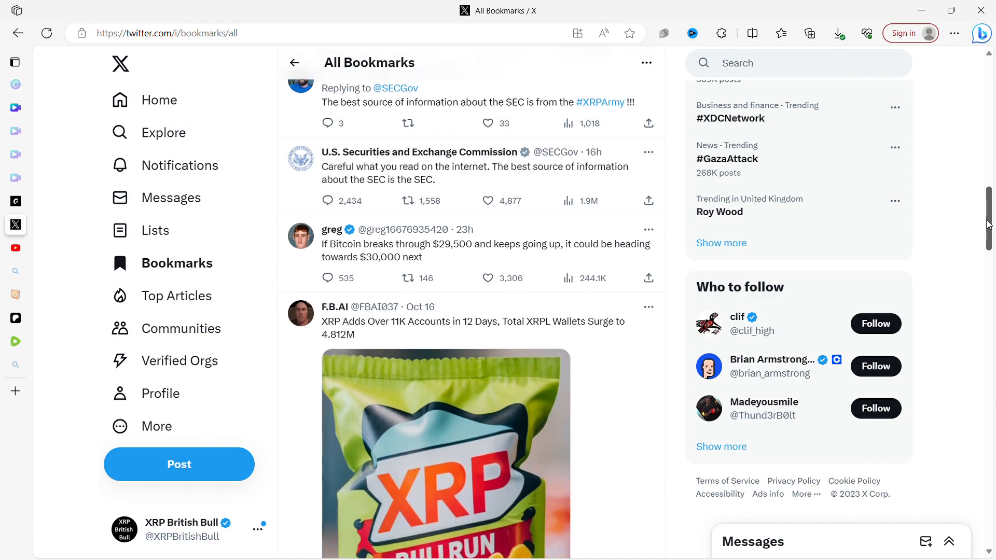
Scroll slightly so the full XRP BULLRUN snack-bag image fills the feed
{"action": "scroll", "scroll_direction": "down", "scroll_amount": 3}
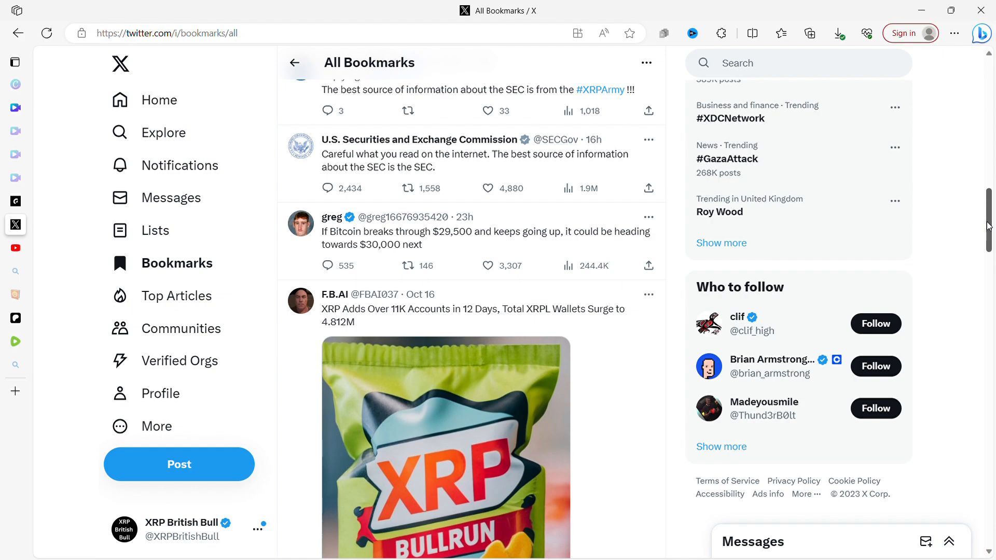
{"action": "scroll", "scroll_direction": "down", "scroll_amount": 3}
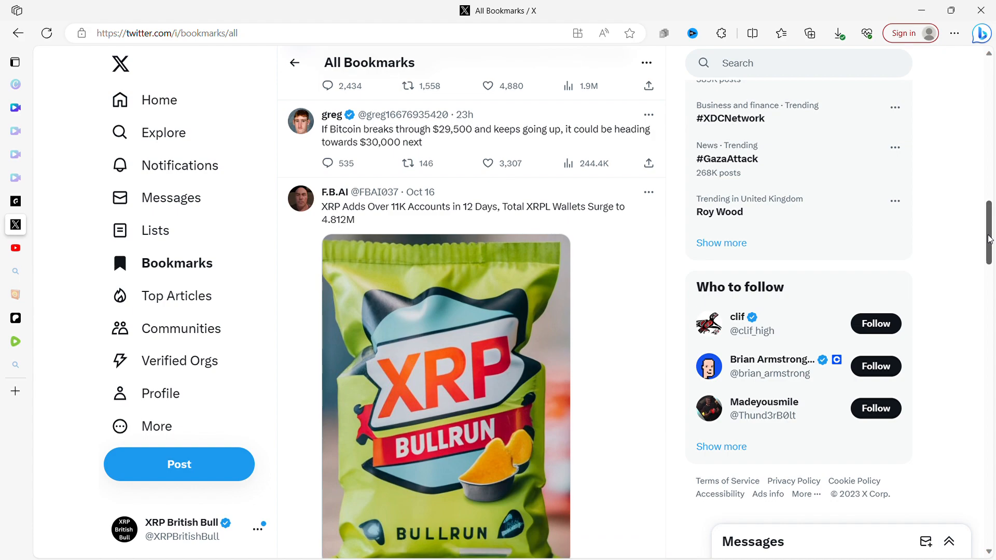
Scroll past the XRP image to the Ripple CTO post about the mysterious 410M XRP transfer
{"action": "scroll", "scroll_direction": "down", "scroll_amount": 3}
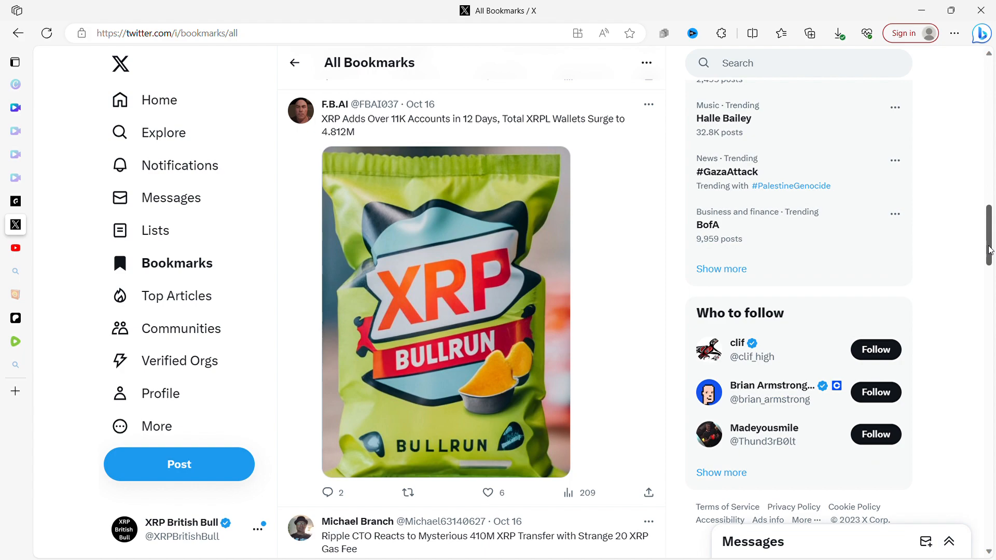
{"action": "scroll", "scroll_direction": "down", "scroll_amount": 3}
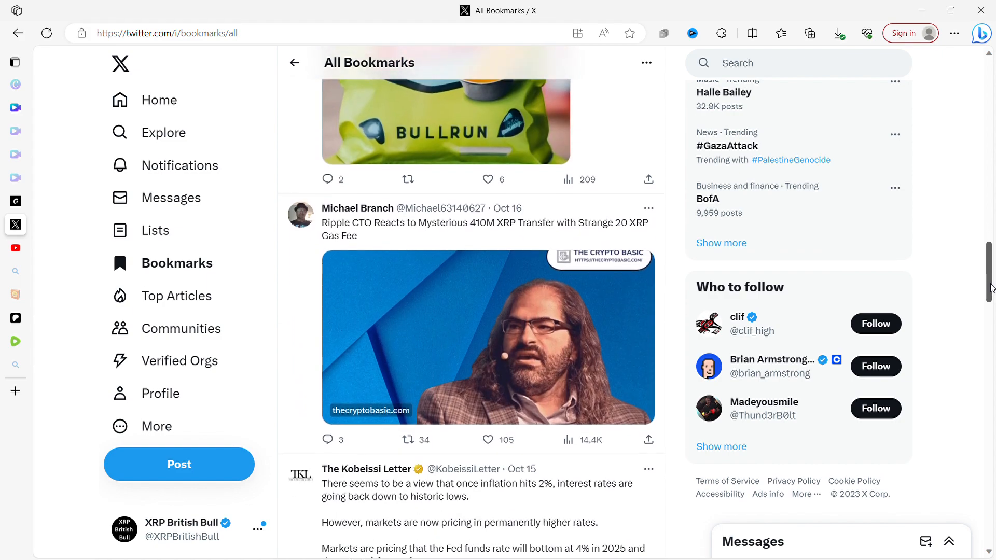
Scroll down to read The Kobeissi Letter post on markets pricing permanently higher rates
{"action": "scroll", "scroll_direction": "down", "scroll_amount": 3}
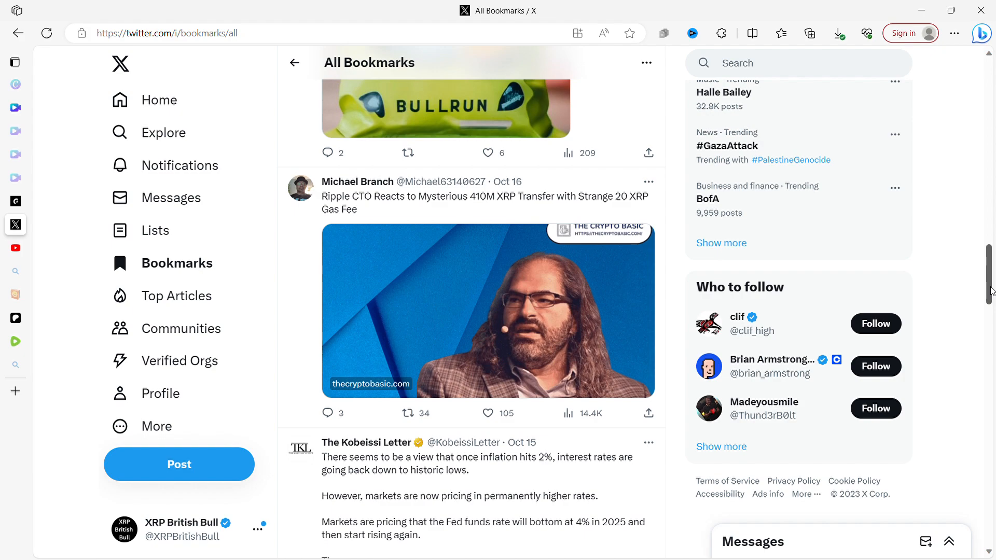
{"action": "scroll", "scroll_direction": "down", "scroll_amount": 3}
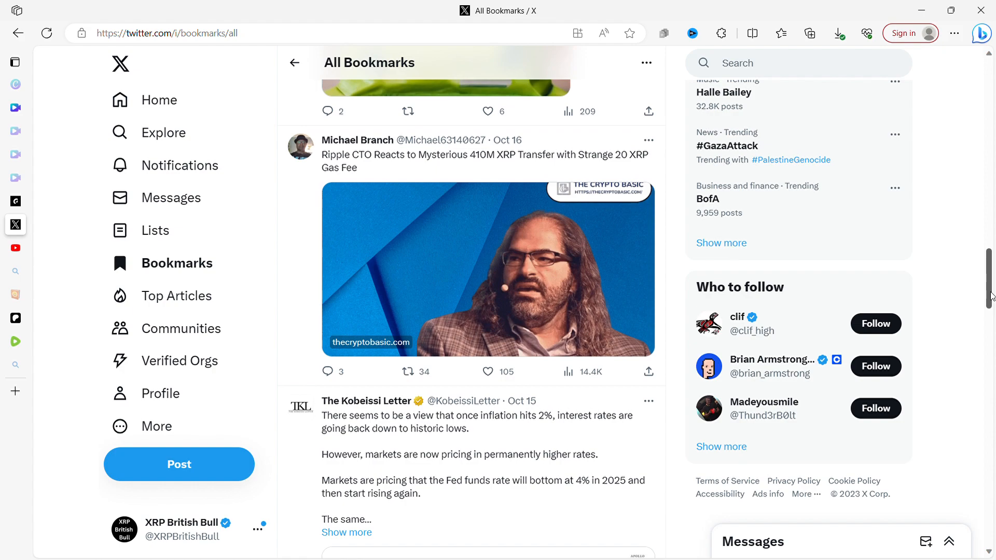
Scroll so the Kobeissi Letter's 'Rates will remain permanently higher' chart shows in full
{"action": "scroll", "scroll_direction": "down", "scroll_amount": 3}
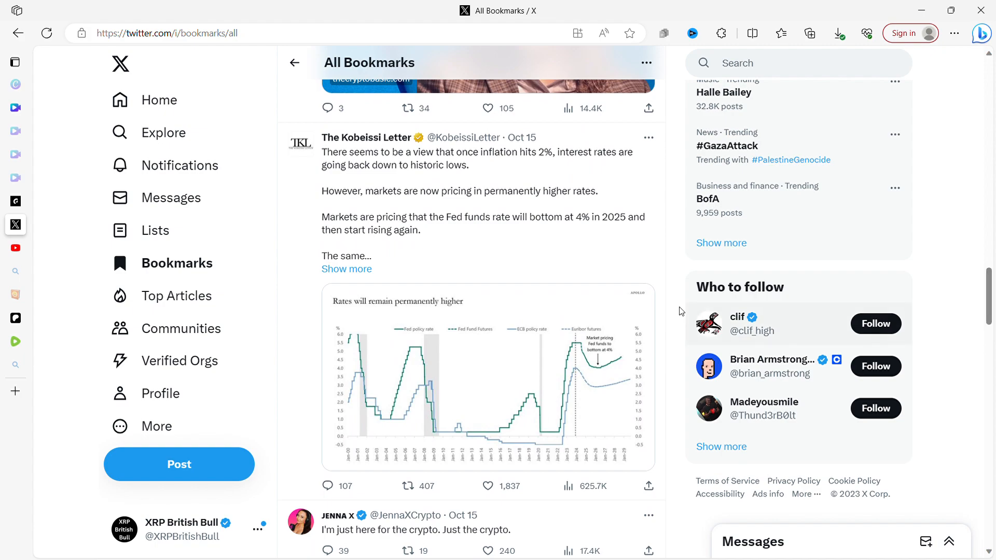
{"action": "left_click", "coordinate": [477, 191]}
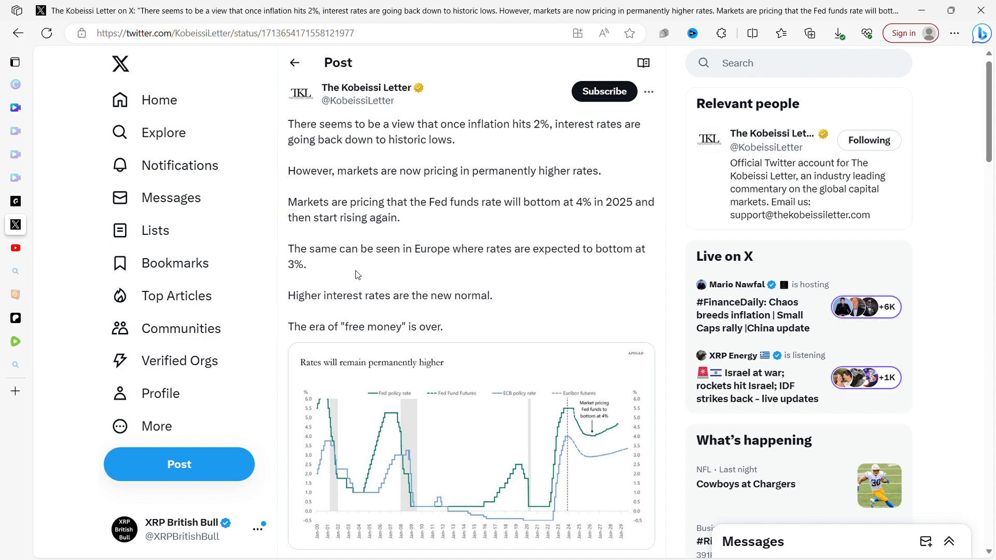
{"action": "mouse_move", "coordinate": [335, 107]}
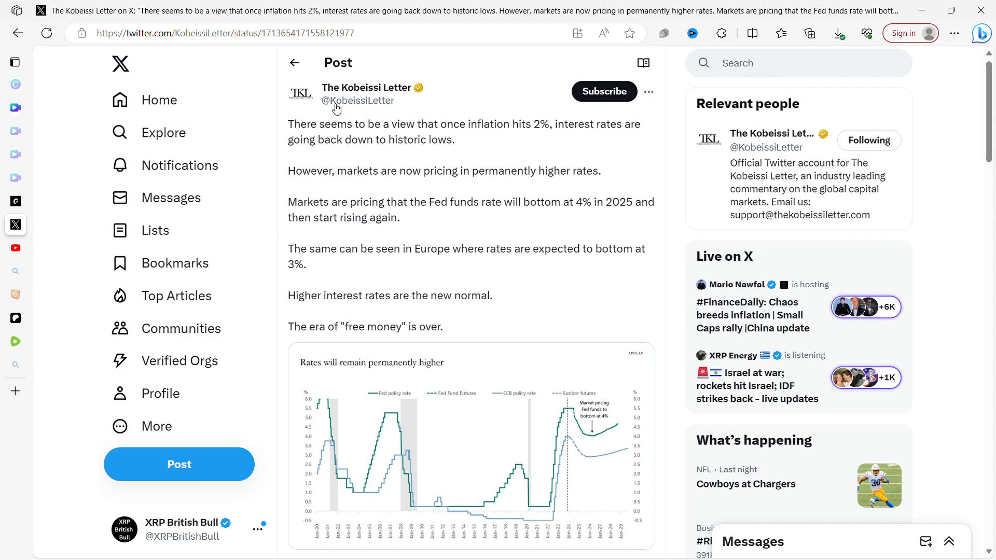
{"action": "left_click", "coordinate": [294, 62]}
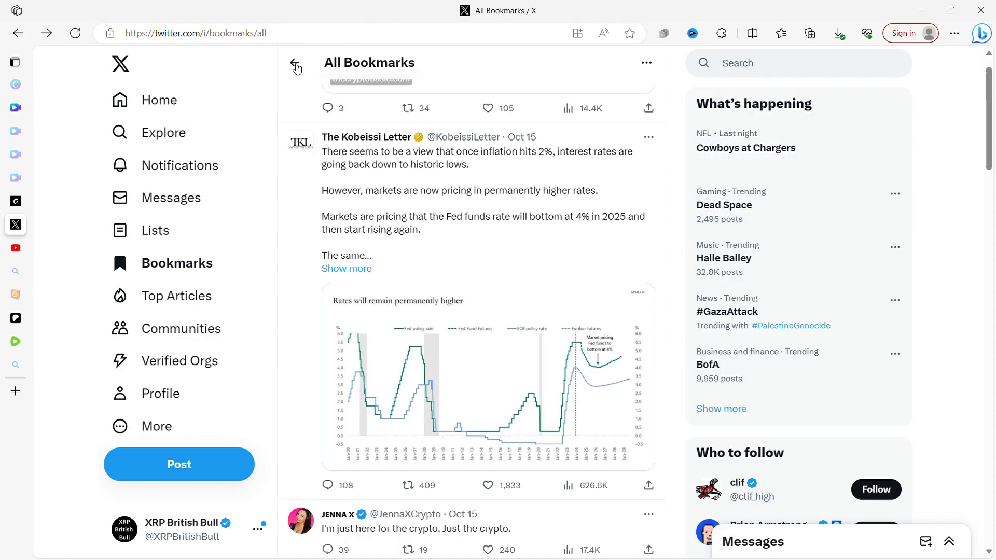
Scroll below the rates chart to the JennaXCrypto, Kevin Cage and Alex Cobb posts
{"action": "scroll", "scroll_direction": "up", "scroll_amount": 3}
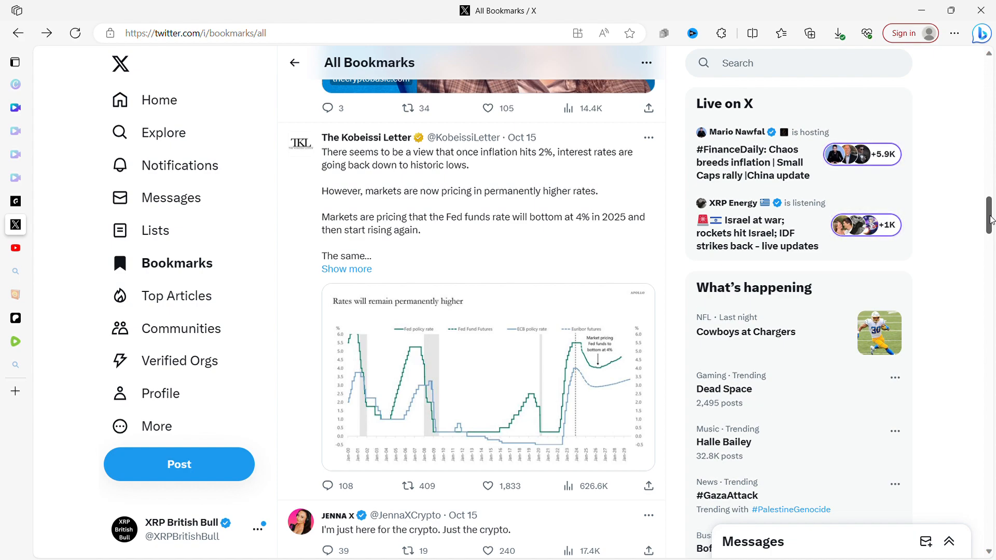
{"action": "scroll", "scroll_direction": "down", "scroll_amount": 3}
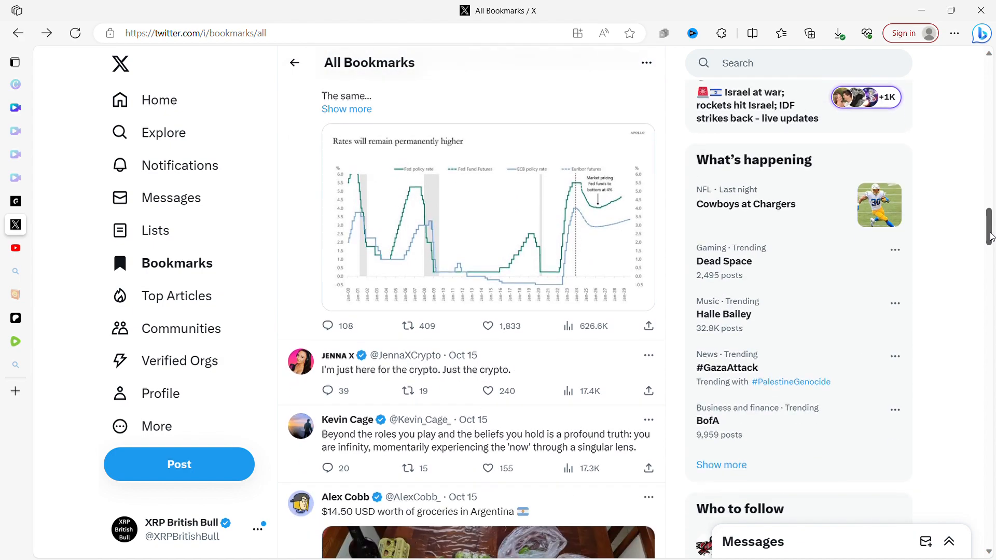
{"action": "scroll", "scroll_direction": "down", "scroll_amount": 3}
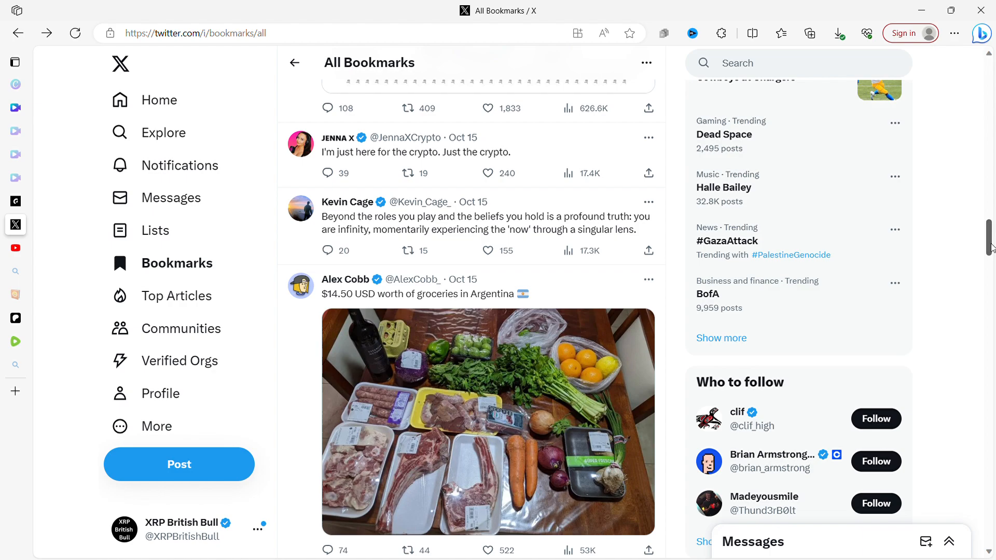
Scroll past the groceries photo to the Detective Tiger's stories 'Killed by His Own Beard' post
{"action": "scroll", "scroll_direction": "down", "scroll_amount": 3}
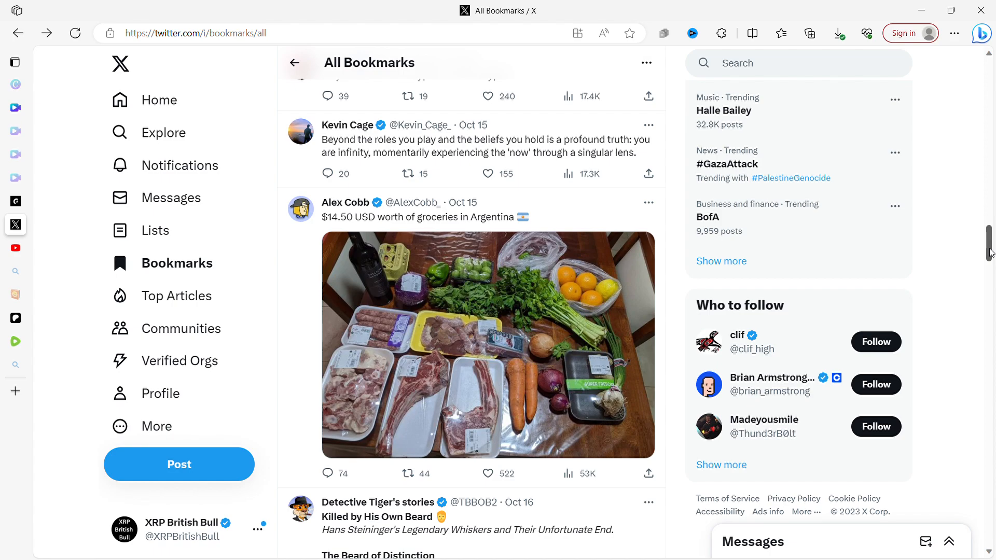
{"action": "scroll", "scroll_direction": "down", "scroll_amount": 3}
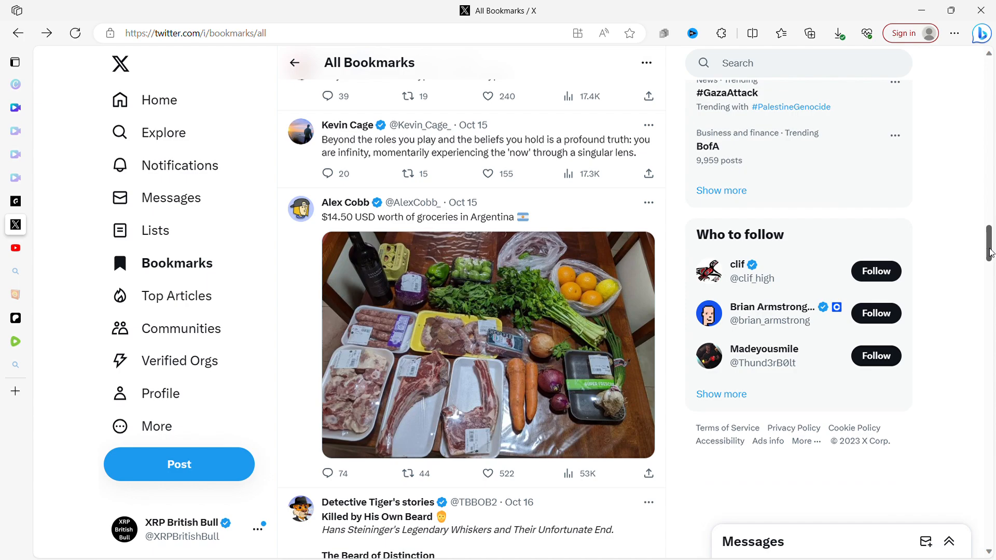
{"action": "scroll", "scroll_direction": "down", "scroll_amount": 3}
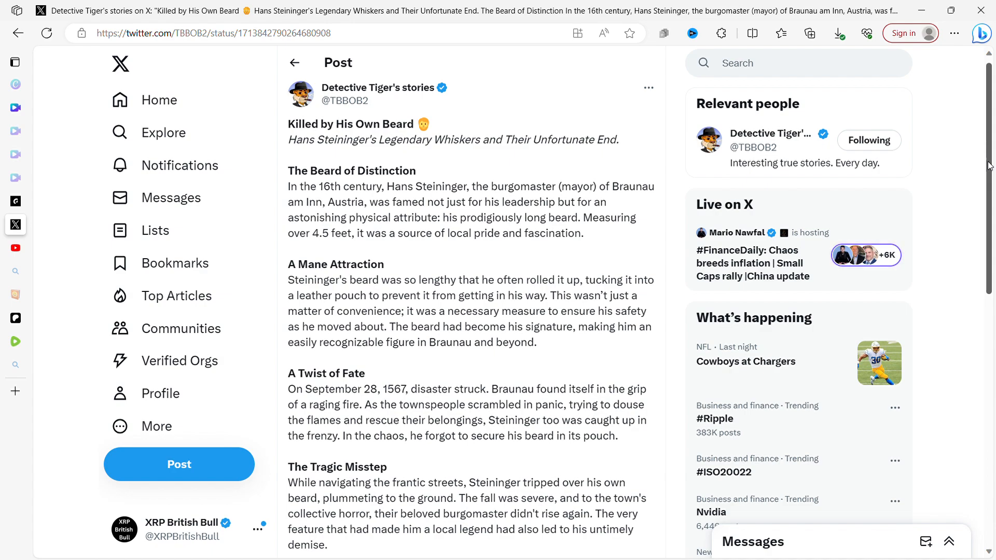
Read the beard story's ending and museum photos, then return to All Bookmarks
{"action": "scroll", "scroll_direction": "down", "scroll_amount": 3}
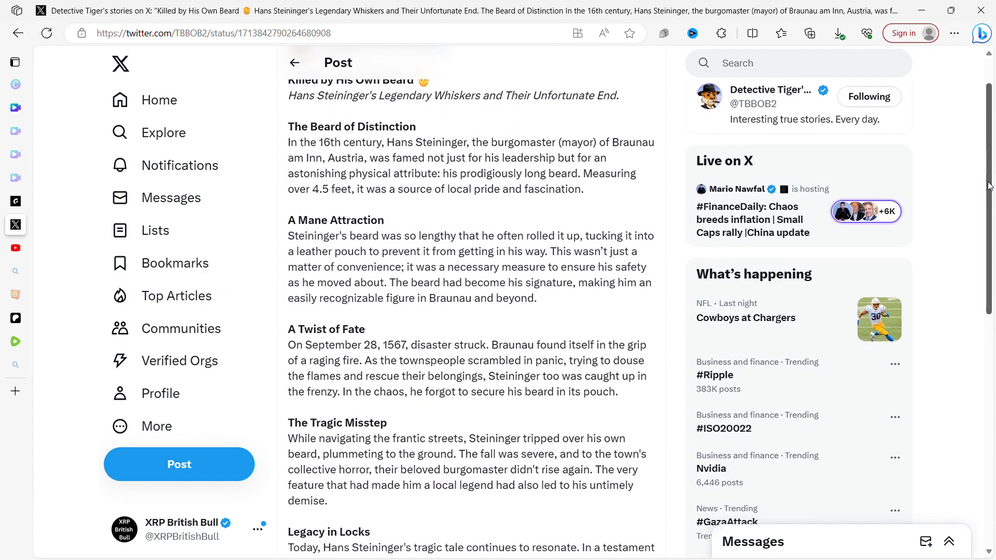
{"action": "scroll", "scroll_direction": "down", "scroll_amount": 3}
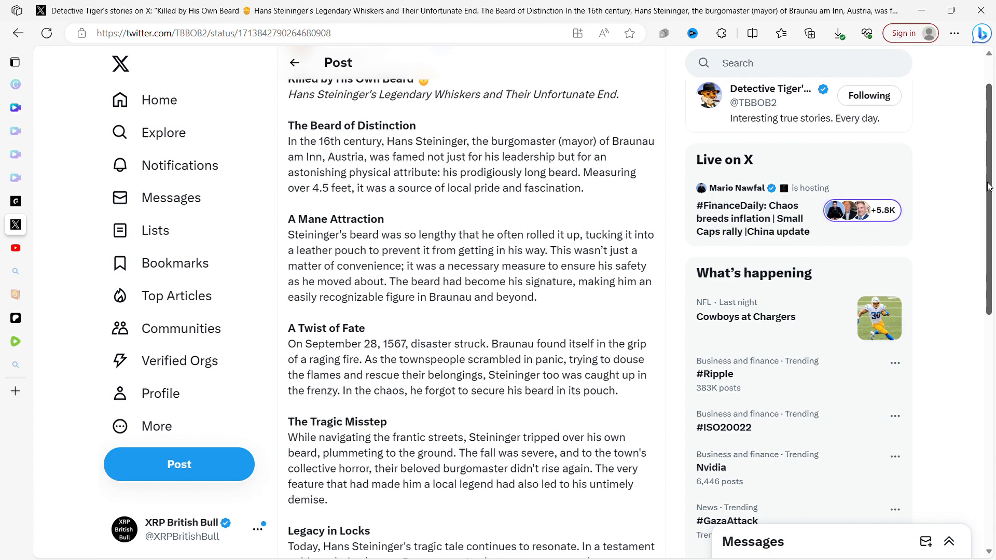
{"action": "scroll", "scroll_direction": "up", "scroll_amount": 3}
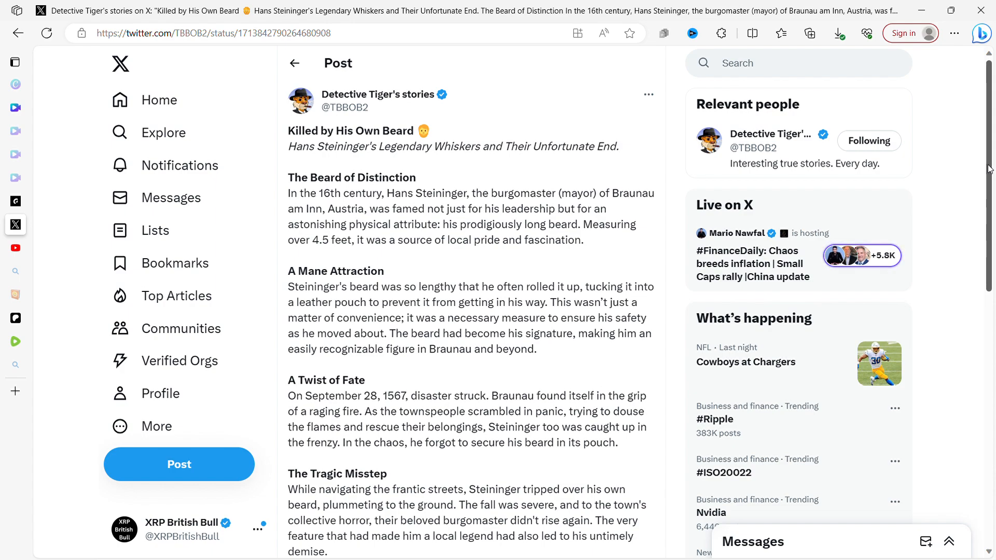
{"action": "scroll", "scroll_direction": "down", "scroll_amount": 3}
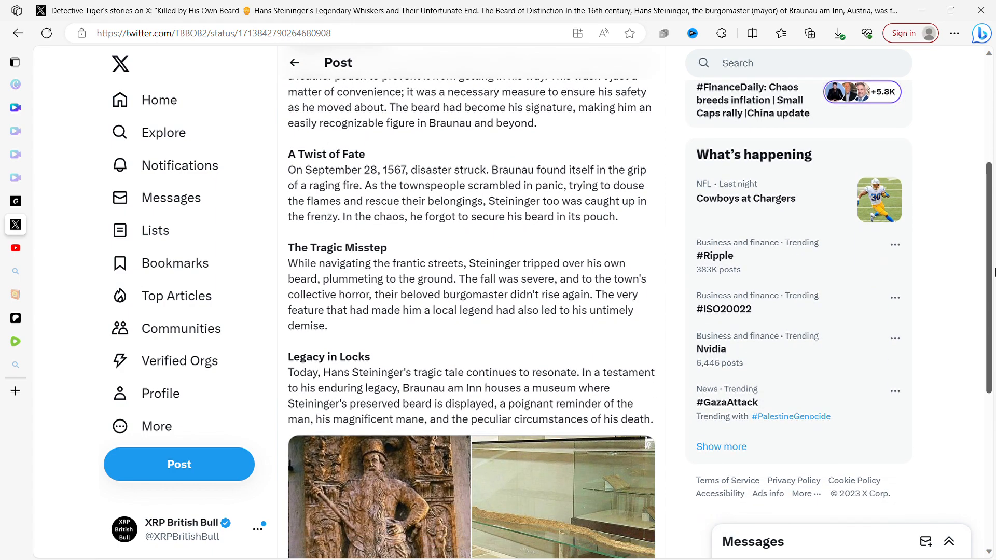
{"action": "scroll", "scroll_direction": "down", "scroll_amount": 3}
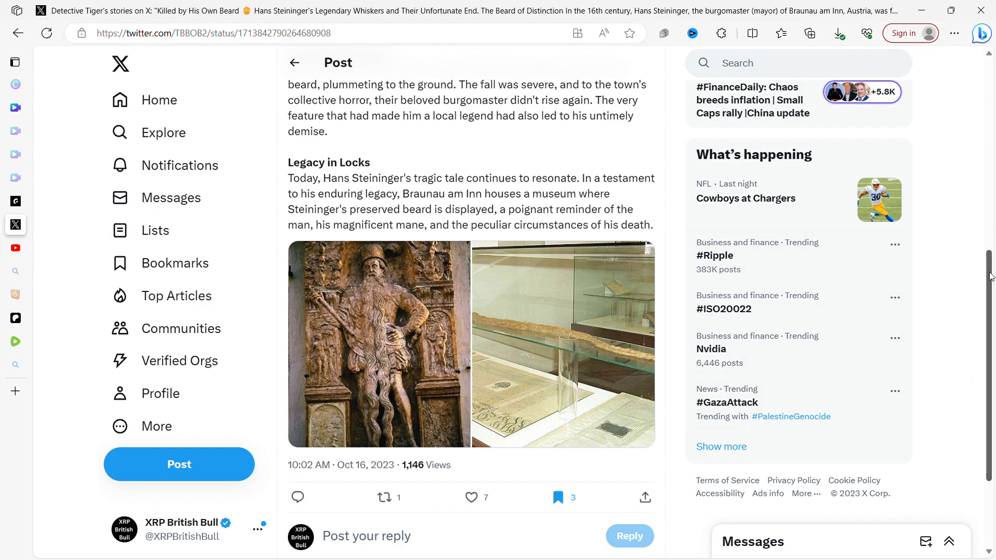
{"action": "scroll", "scroll_direction": "down", "scroll_amount": 3}
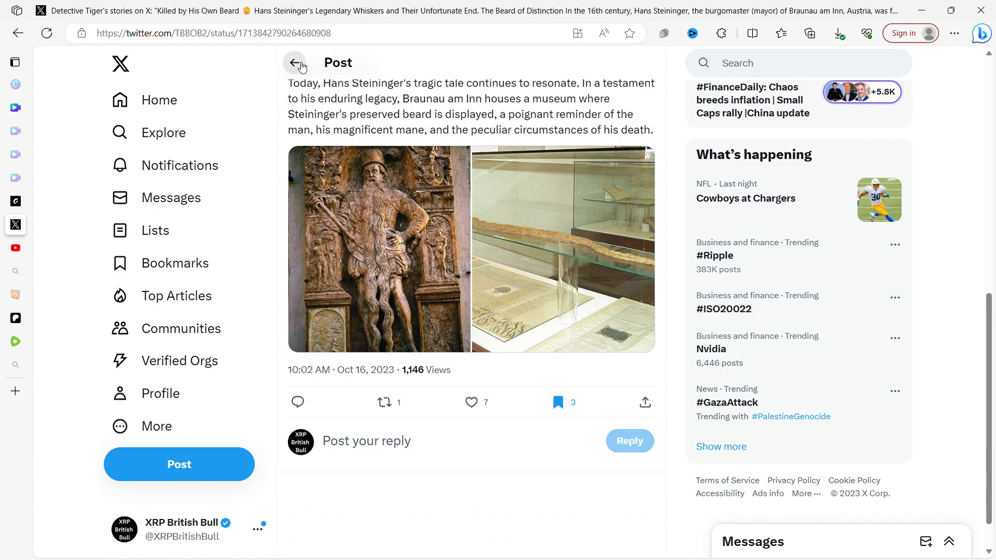
{"action": "left_click", "coordinate": [294, 63]}
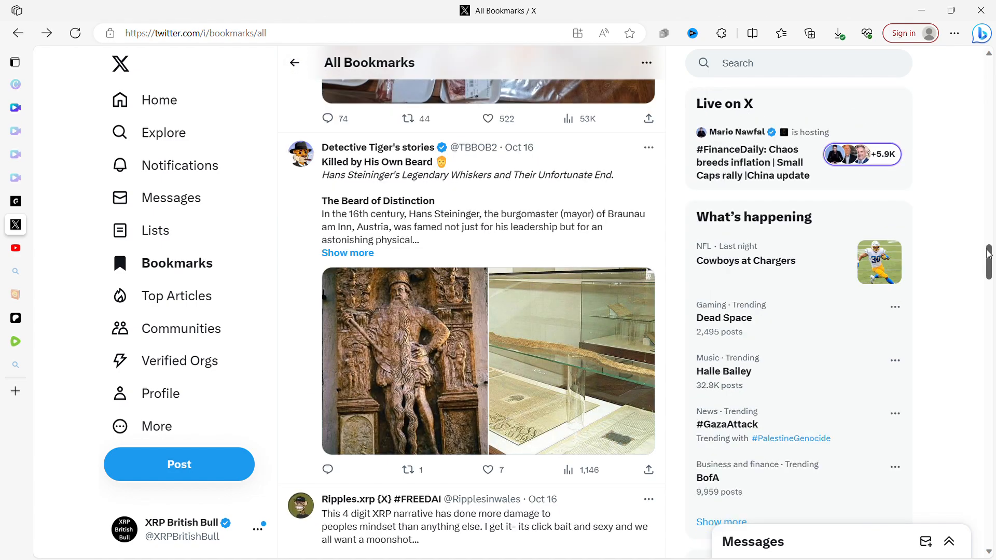
Review the crypto posts below the beard story, ending at the top with Cointelegraph's apology and Ash Crypto's $120,000 Bitcoin post
{"action": "scroll", "scroll_direction": "down", "scroll_amount": 3}
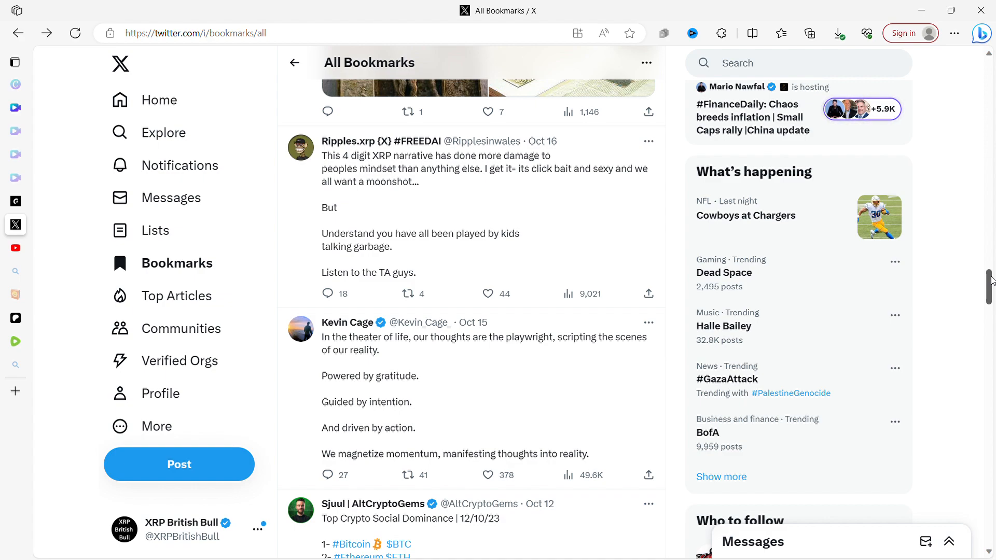
{"action": "scroll", "scroll_direction": "down", "scroll_amount": 3}
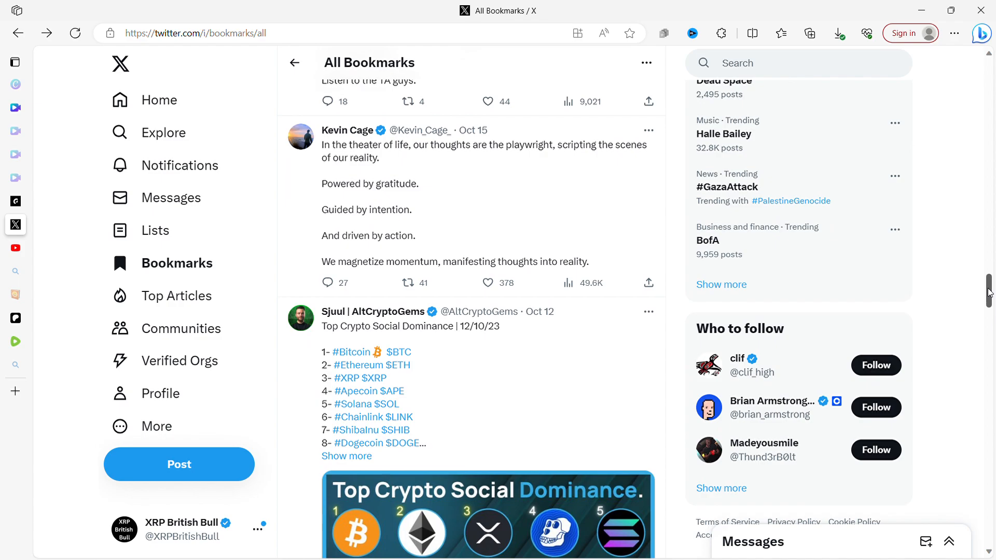
{"action": "scroll", "scroll_direction": "up", "scroll_amount": 3}
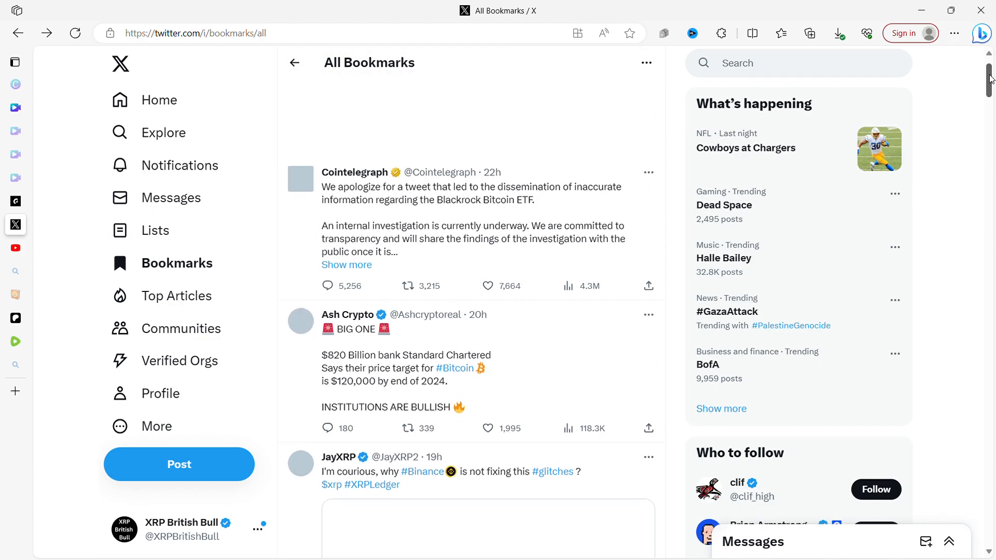
{"action": "scroll", "scroll_direction": "up", "scroll_amount": 3}
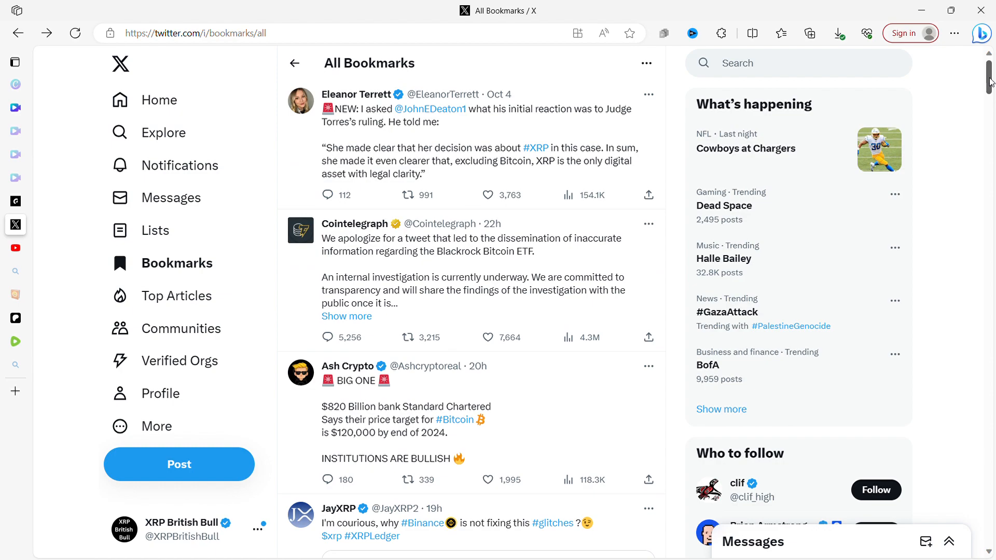
{"action": "scroll", "scroll_direction": "down", "scroll_amount": 3}
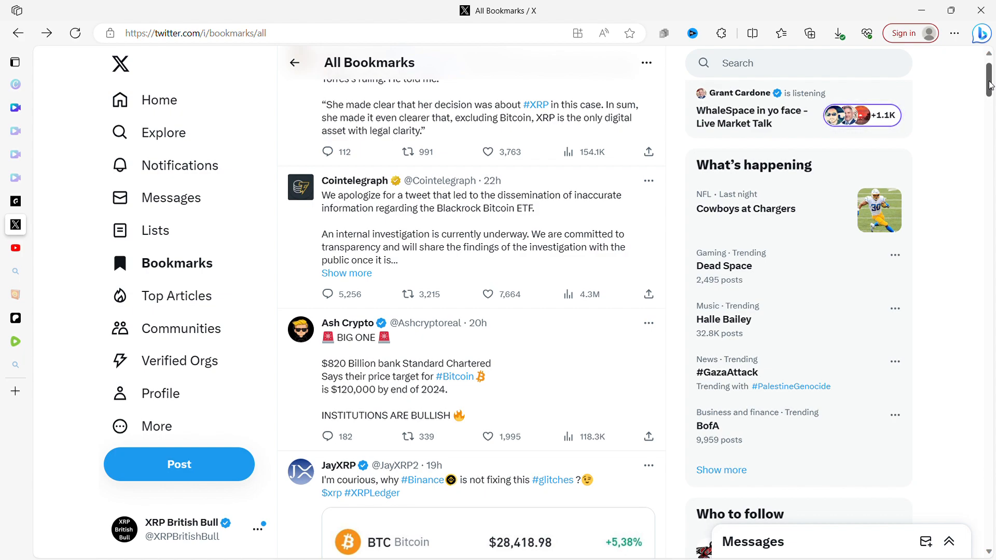
{"action": "scroll", "scroll_direction": "down", "scroll_amount": 3}
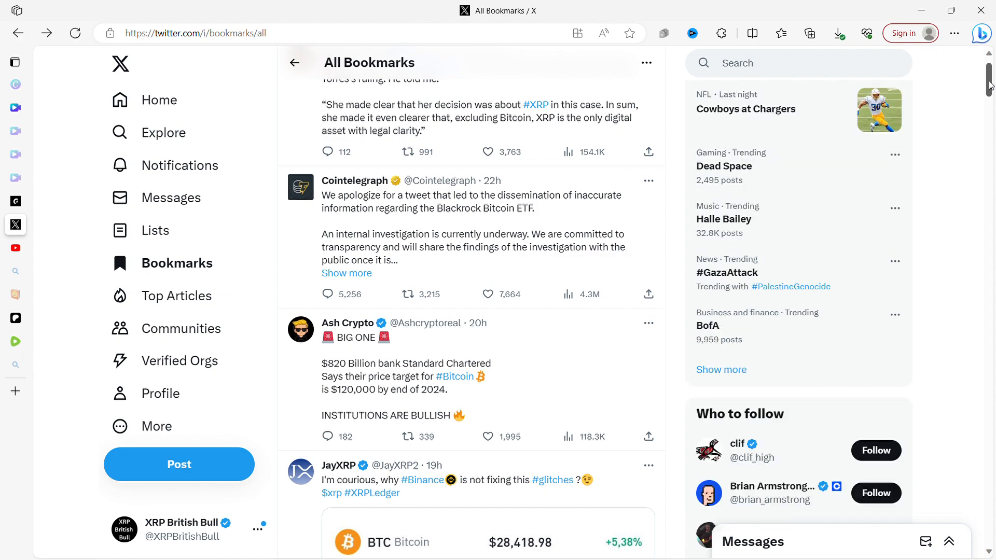